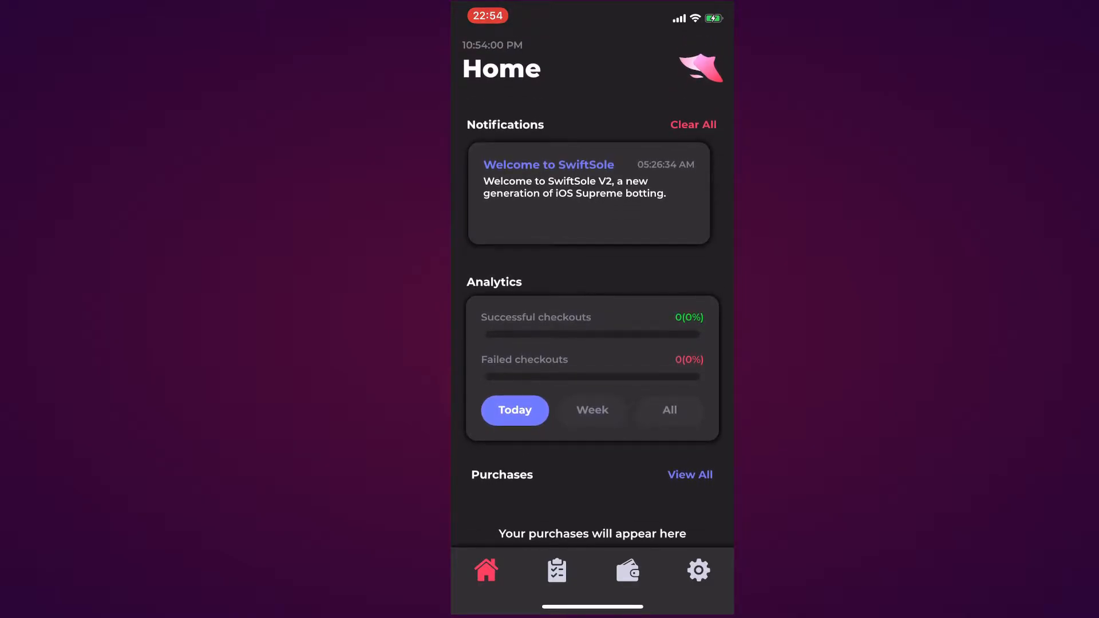
Clear the welcome notification, set analytics to All time and check the empty purchases list
left_click(692, 124)
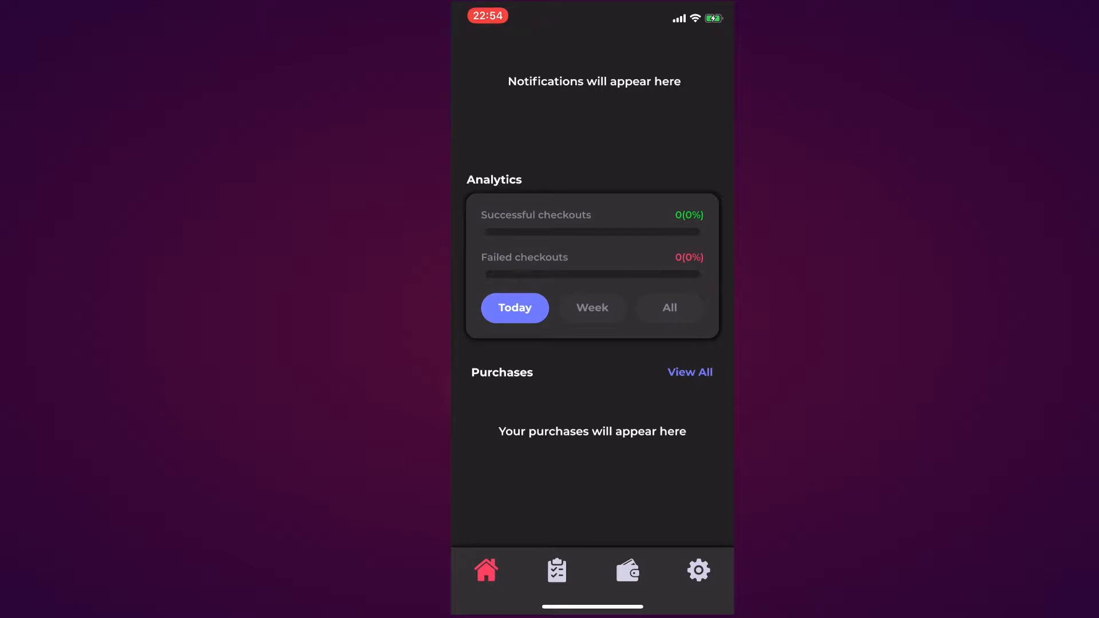
left_click(667, 308)
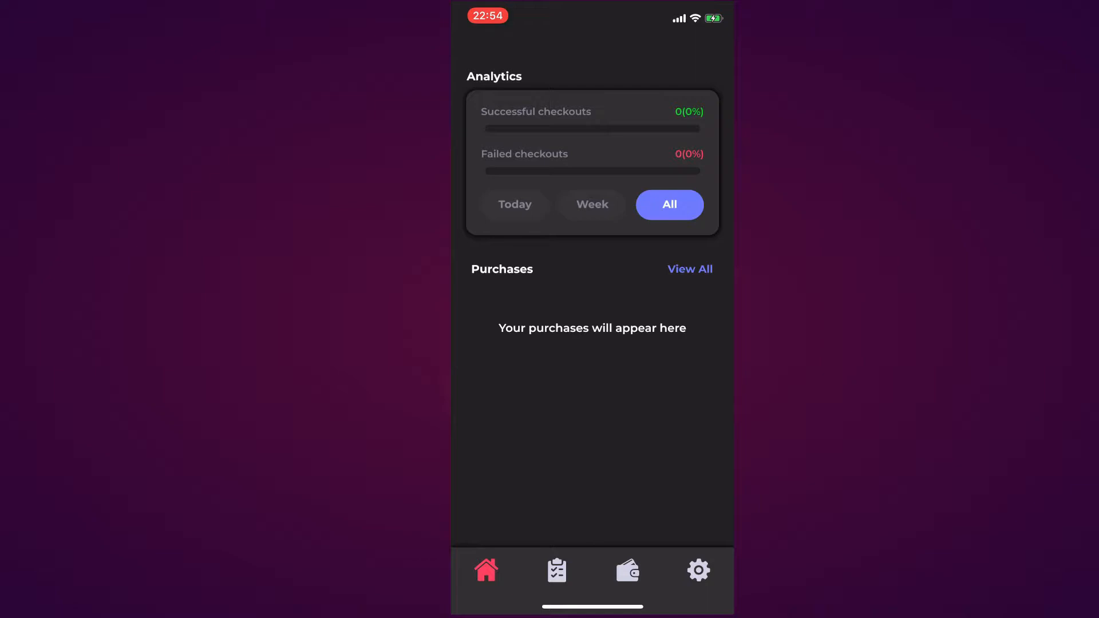
left_click(689, 268)
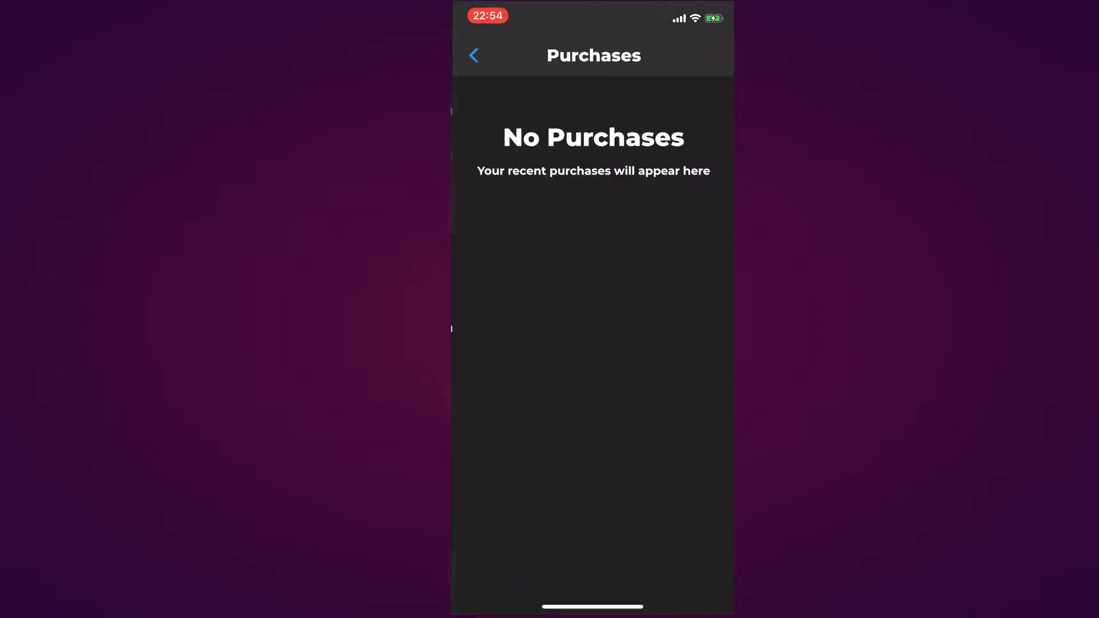
left_click(474, 55)
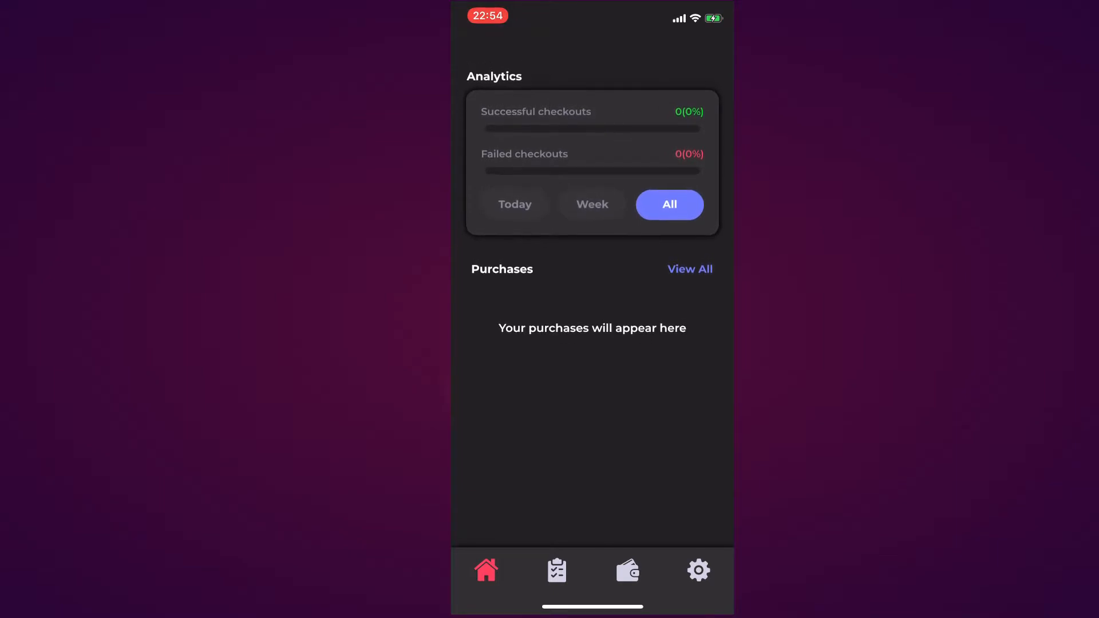
In settings, toggle notifications and custom delays (accepting the warning), leaving both off
left_click(698, 570)
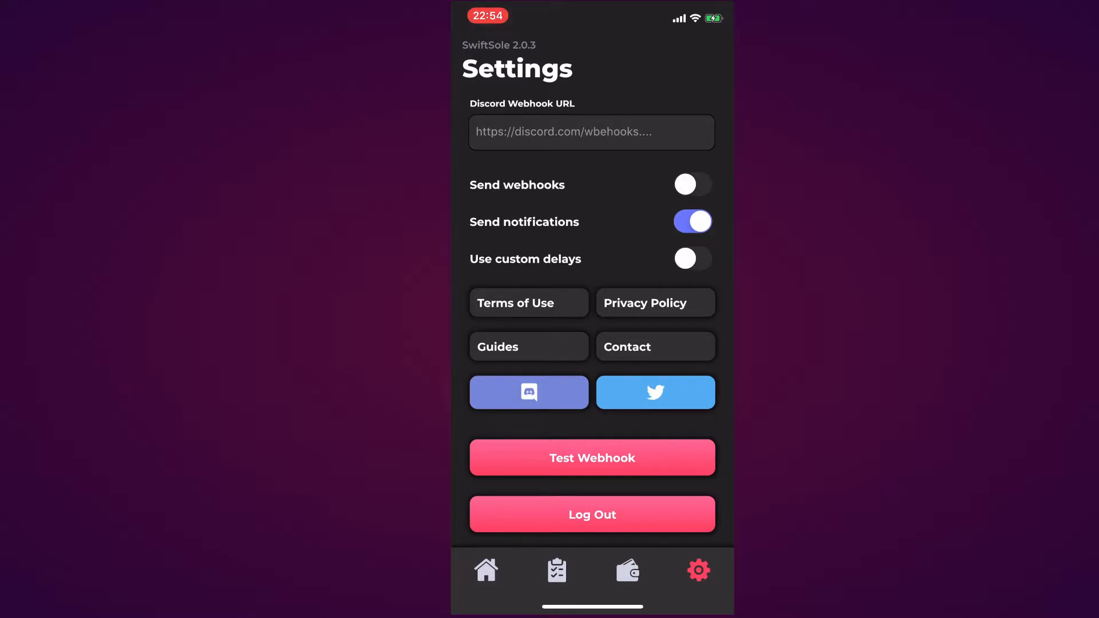
left_click(591, 133)
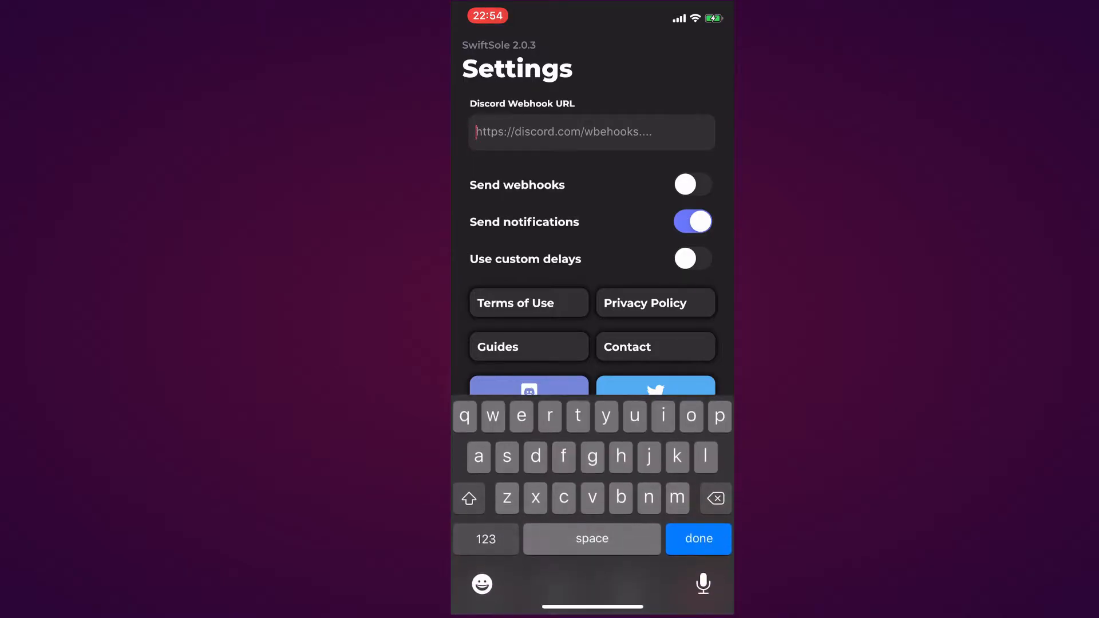
left_click(691, 221)
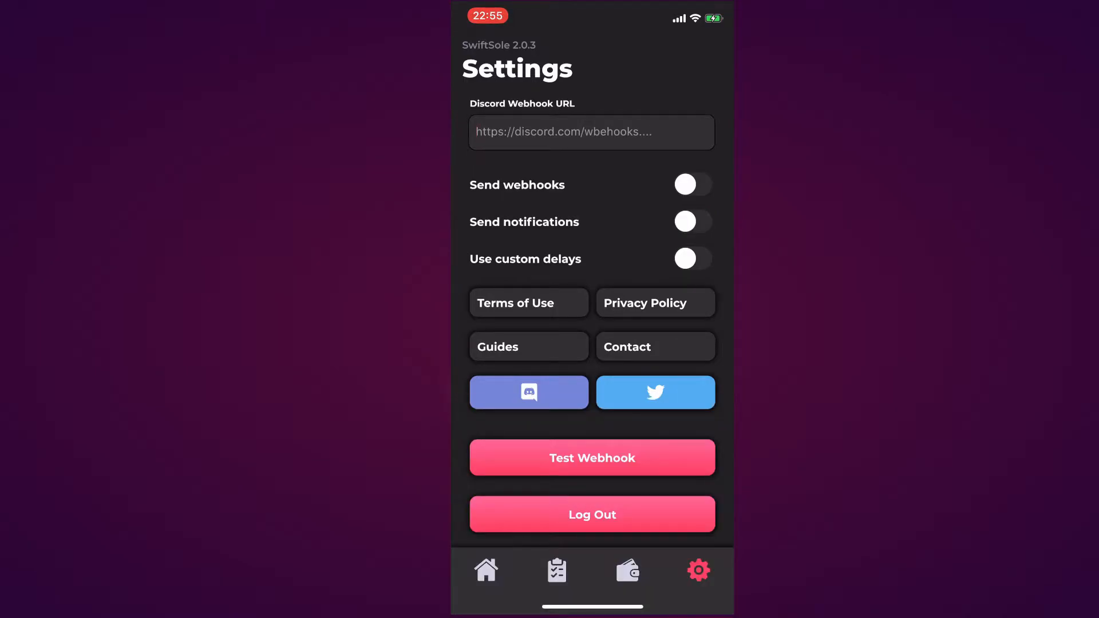
left_click(692, 220)
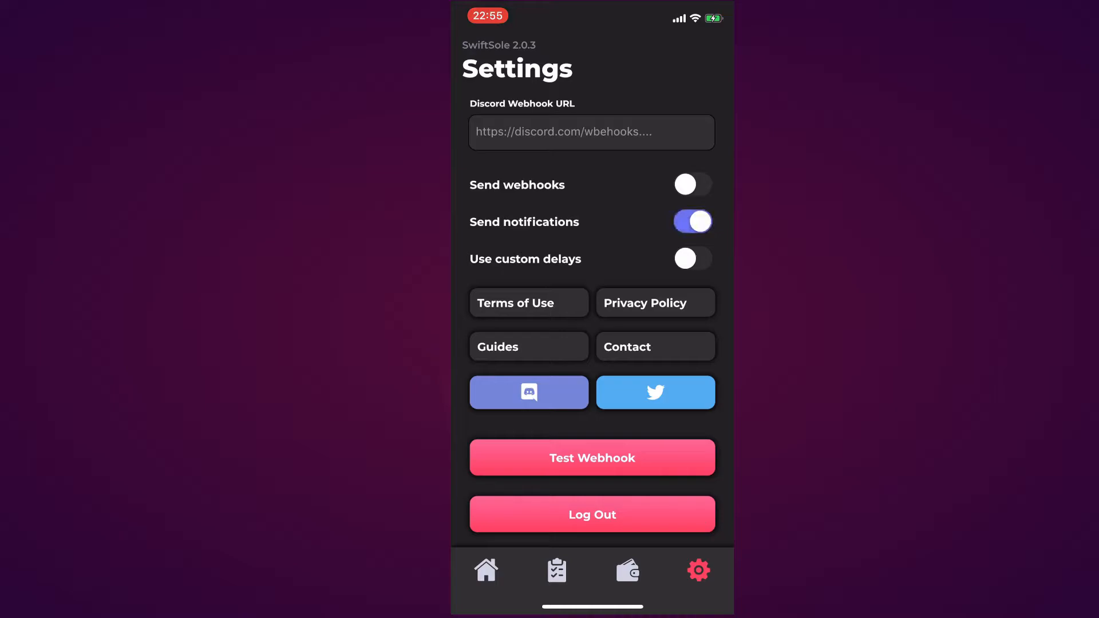
left_click(692, 258)
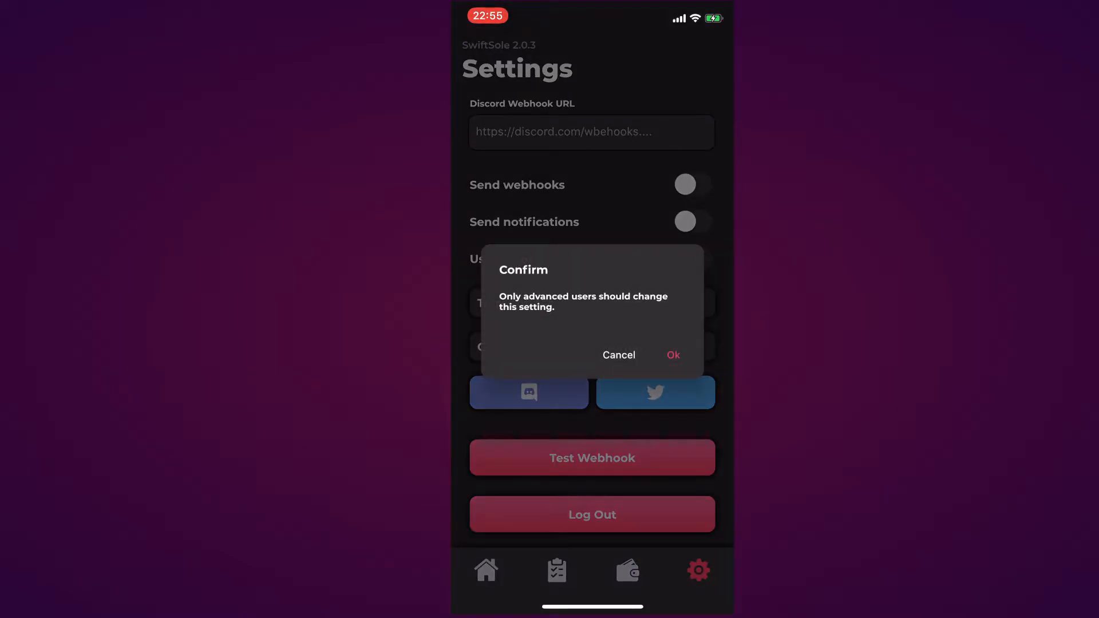
left_click(672, 355)
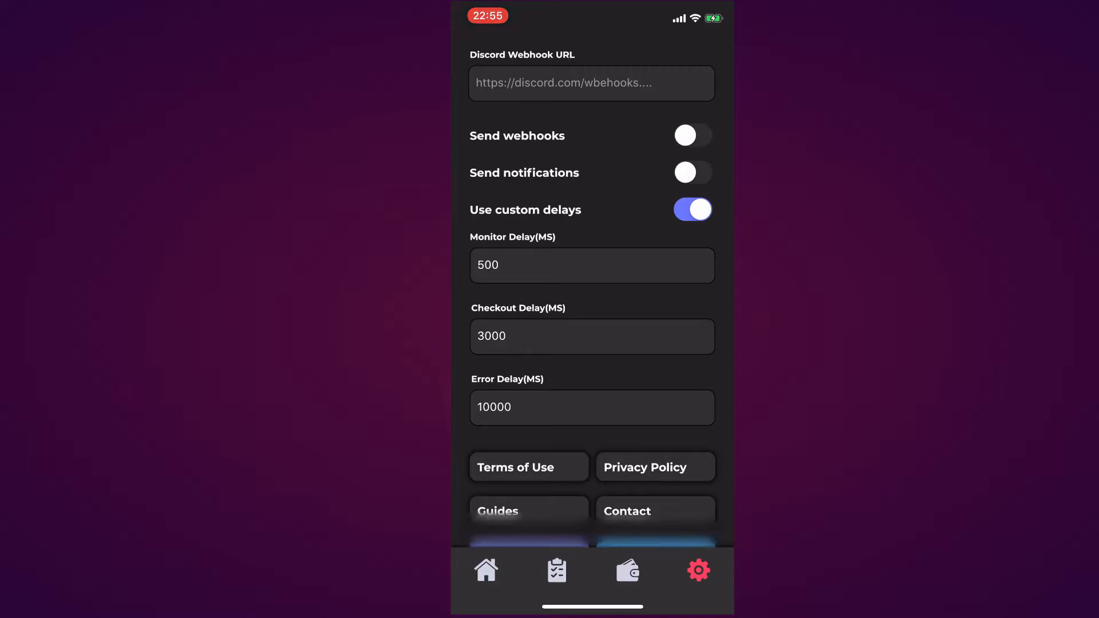
left_click(691, 210)
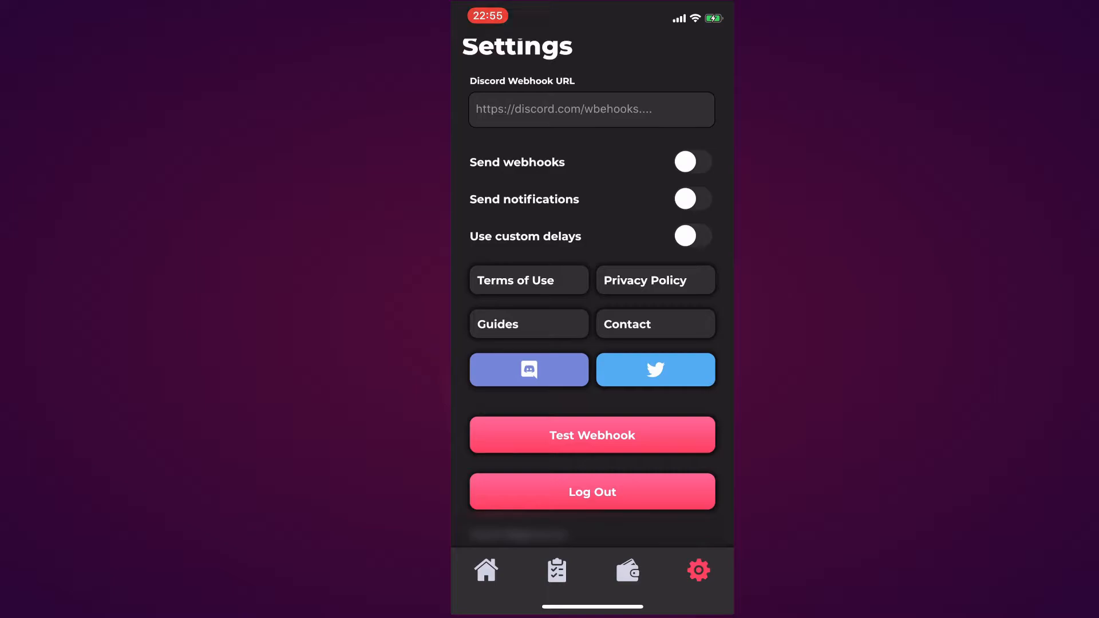
Finish reviewing settings and switch to the billing Profiles list
left_click(592, 491)
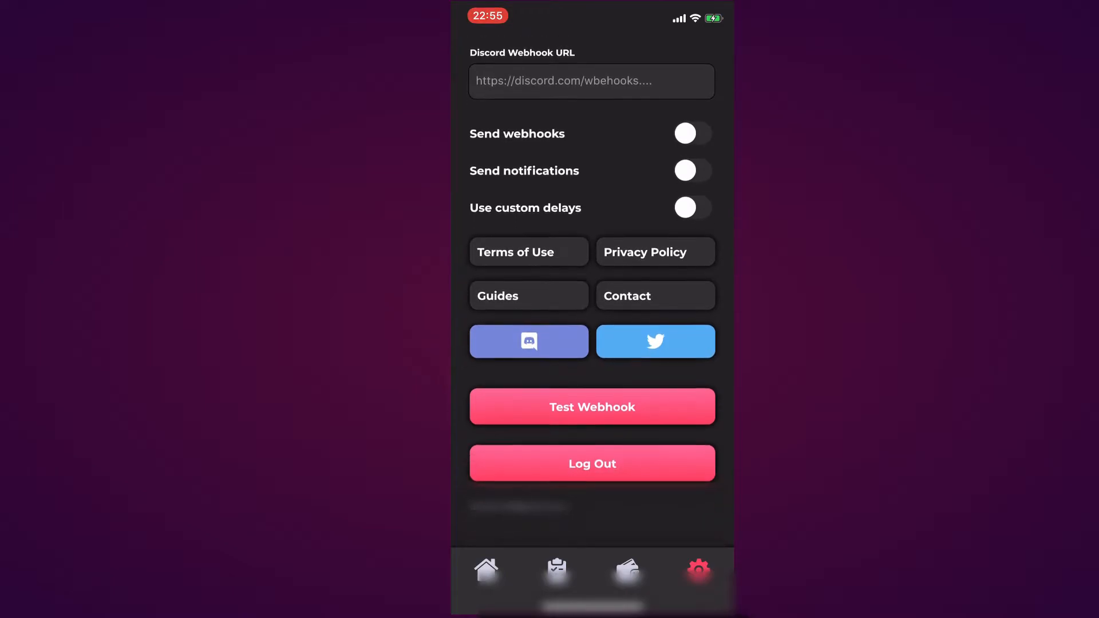
scroll("up", 3)
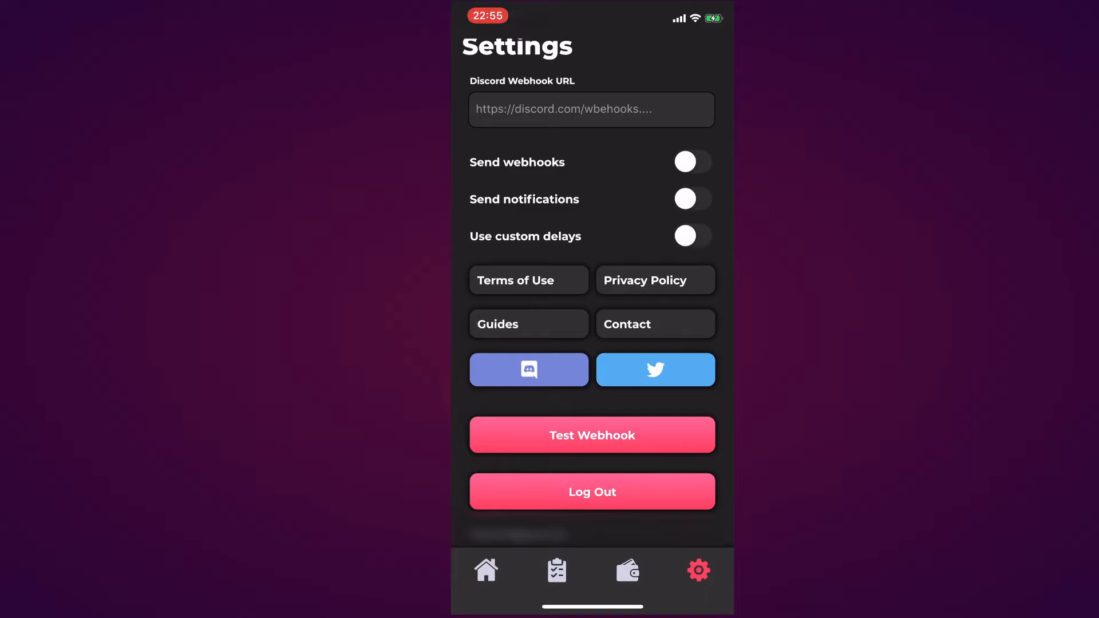
left_click(628, 570)
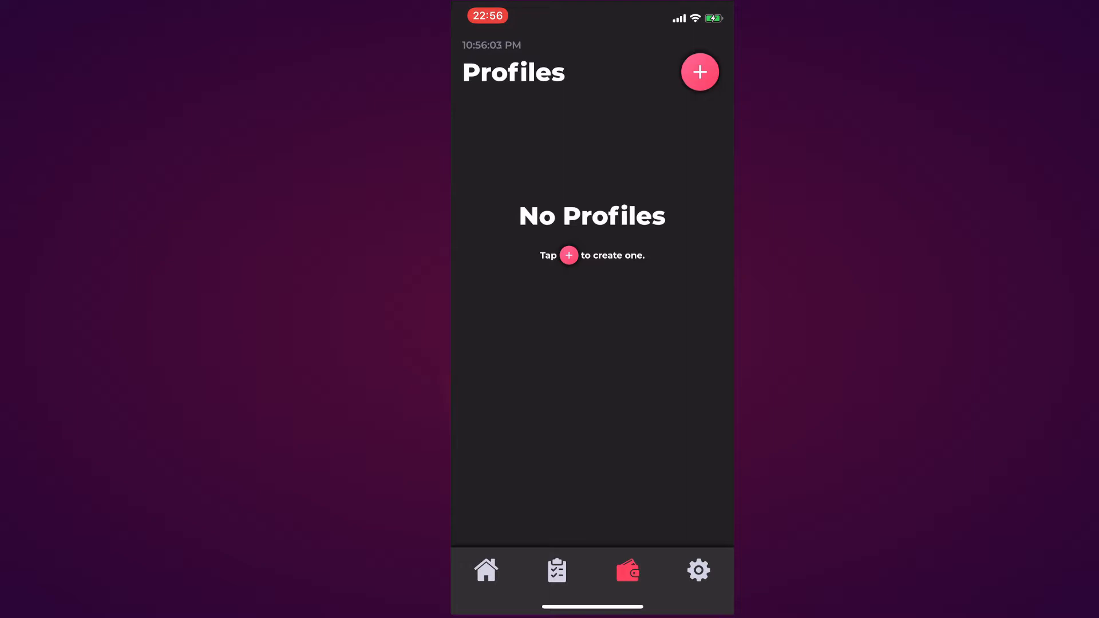
Start a new billing profile and enter the nickname 'video test'
left_click(698, 71)
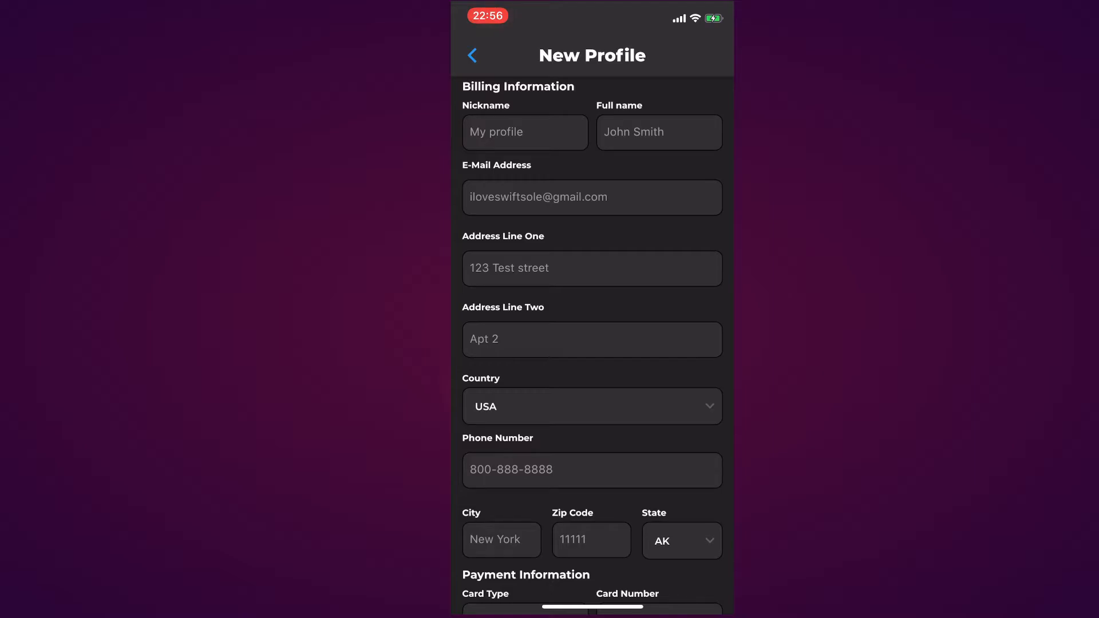
scroll("down", 3)
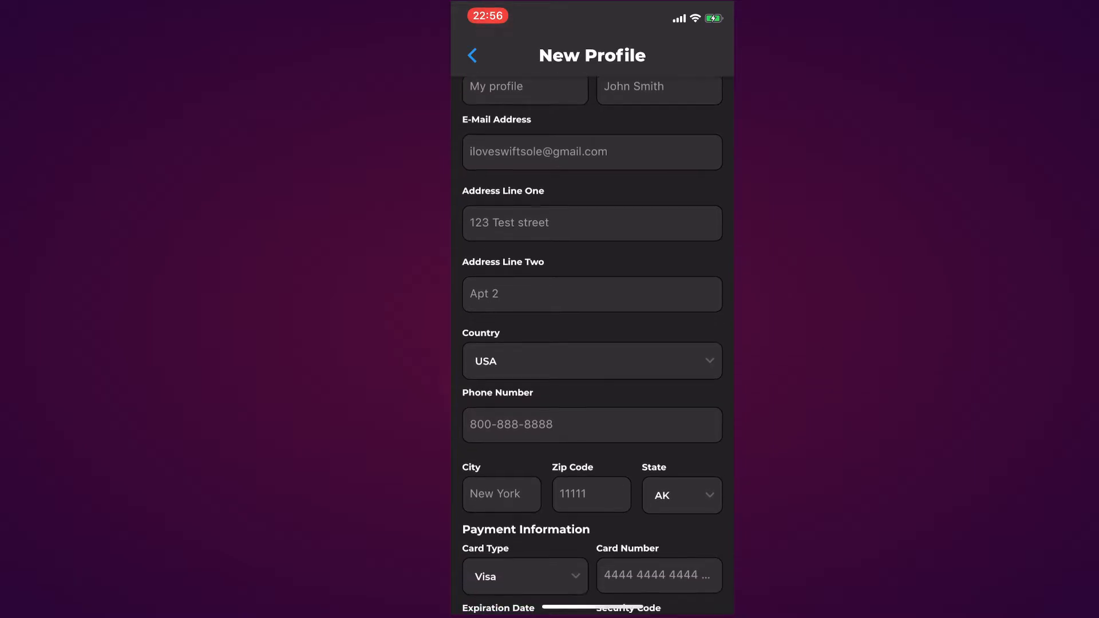
scroll("down", 3)
type("video test")
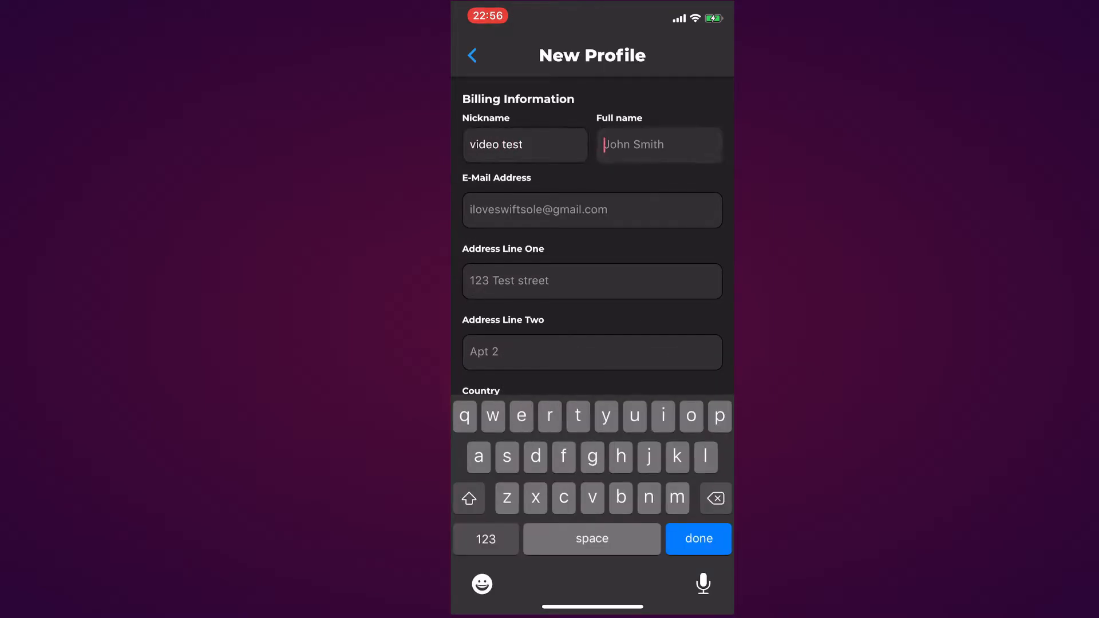
Choose the billing country and scroll through the rest of the profile form
scroll("down", 3)
type("123 test road")
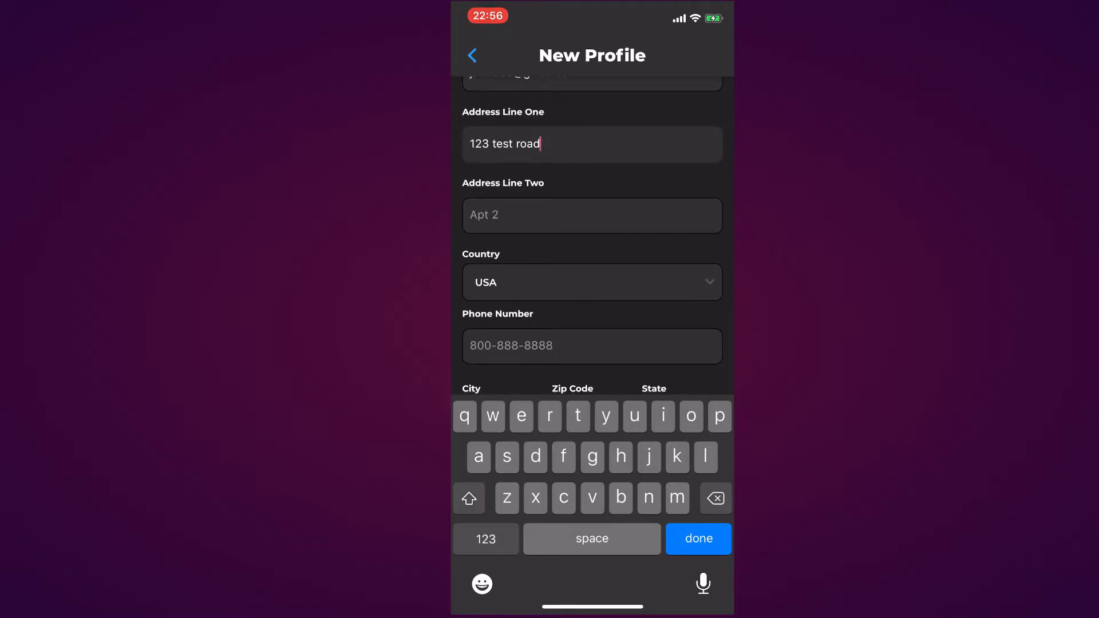
left_click(592, 283)
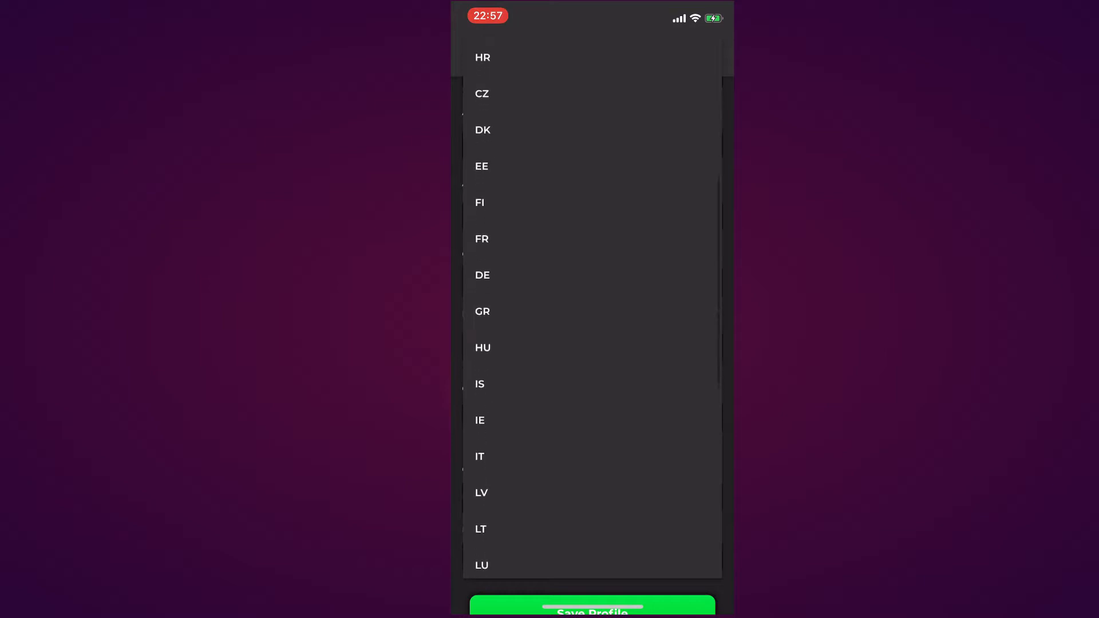
scroll("down", 3)
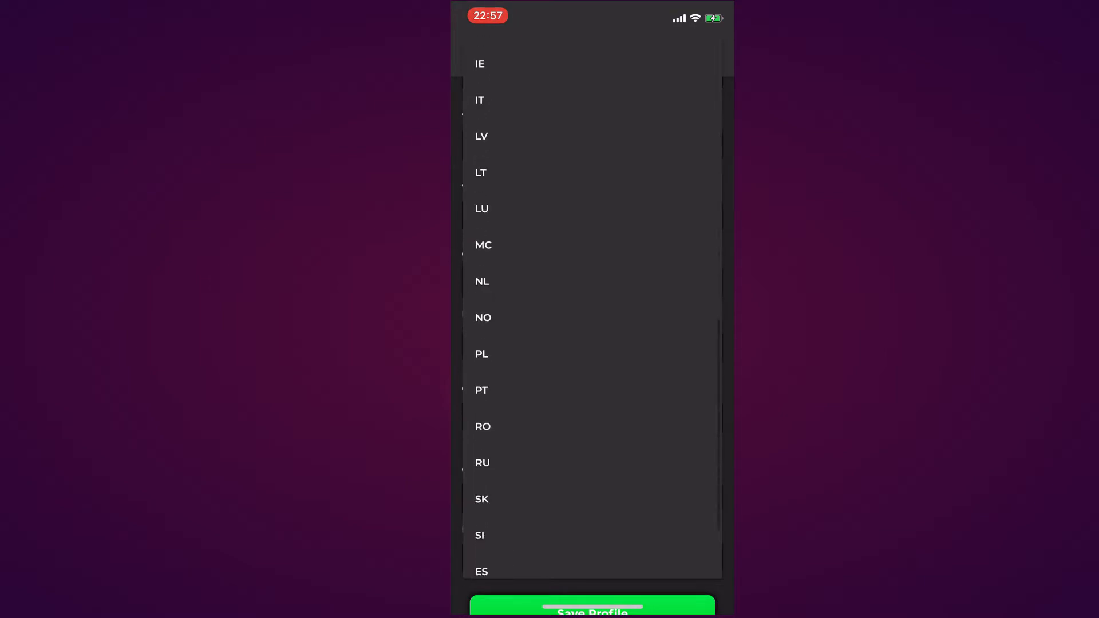
scroll("down", 3)
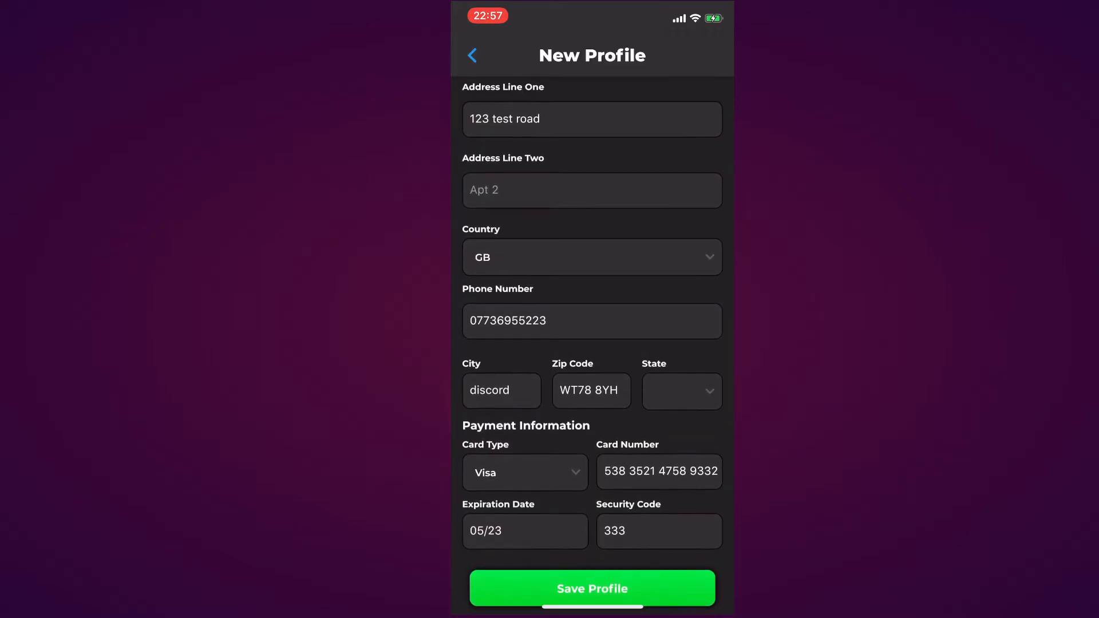
scroll("down", 3)
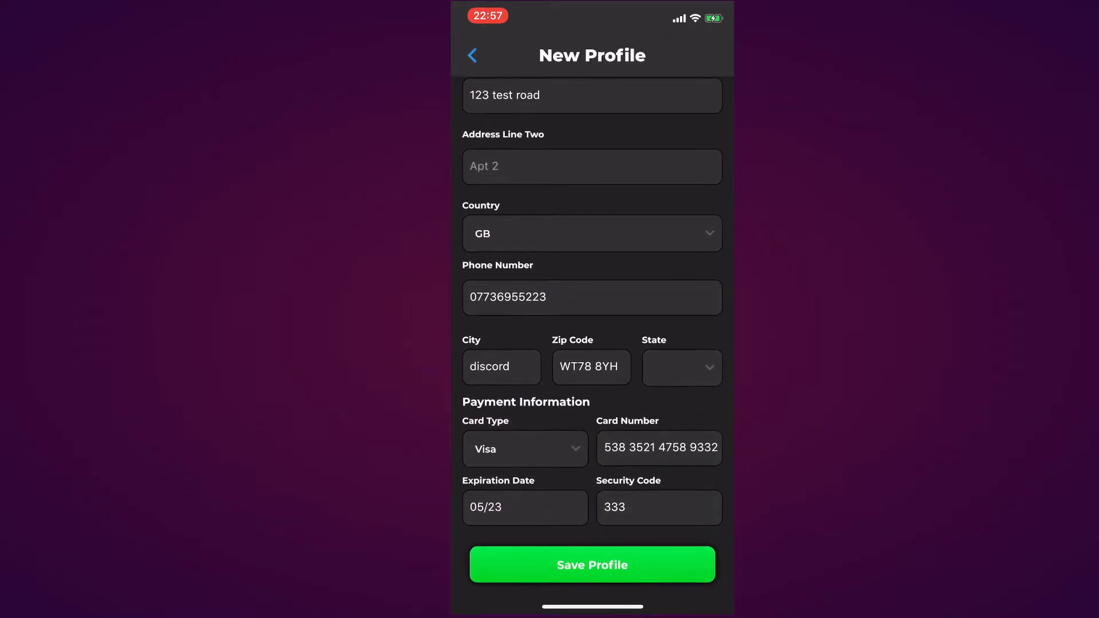
Save the 'video test' profile, dismiss the confirmation and return to the Profiles list
left_click(592, 564)
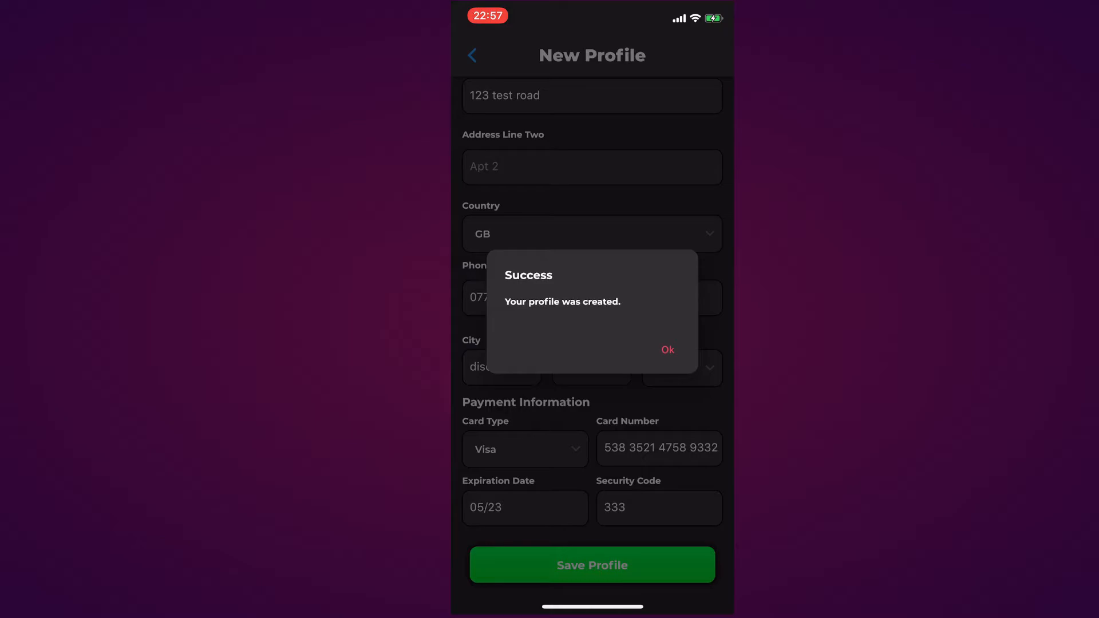
left_click(667, 349)
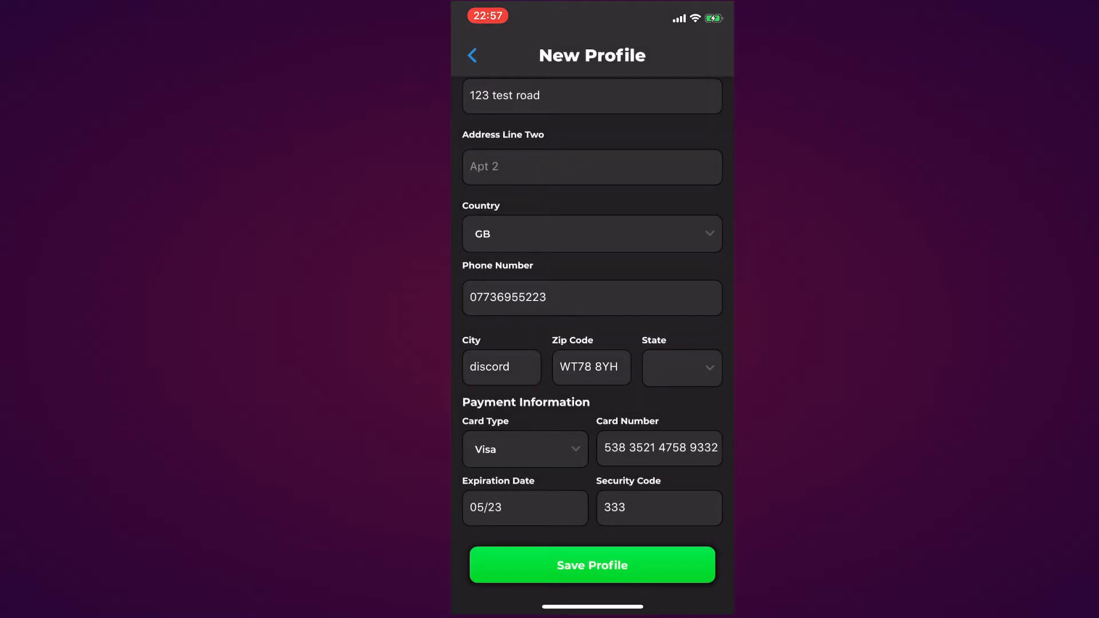
left_click(592, 565)
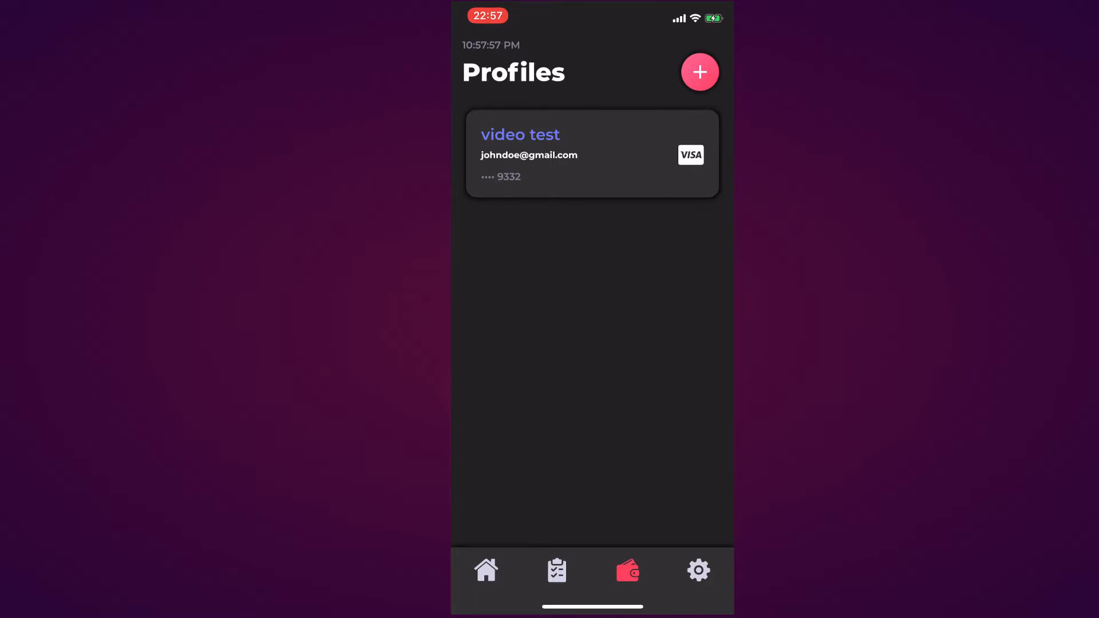
From the Tasks screen, choose Create Task to reach the pre-made product list
left_click(557, 570)
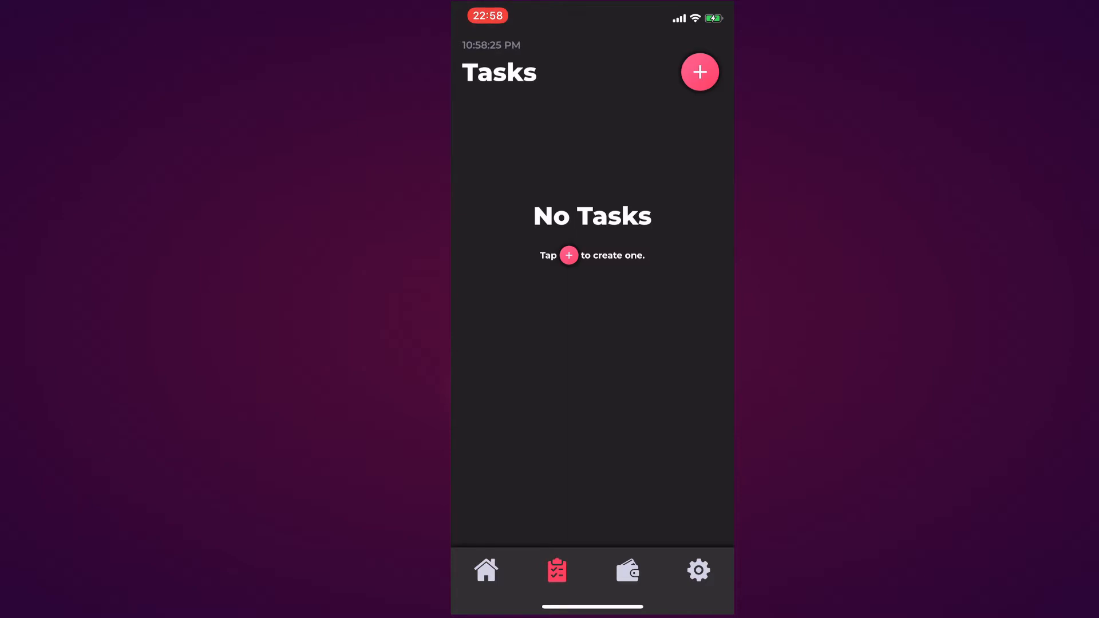
left_click(699, 71)
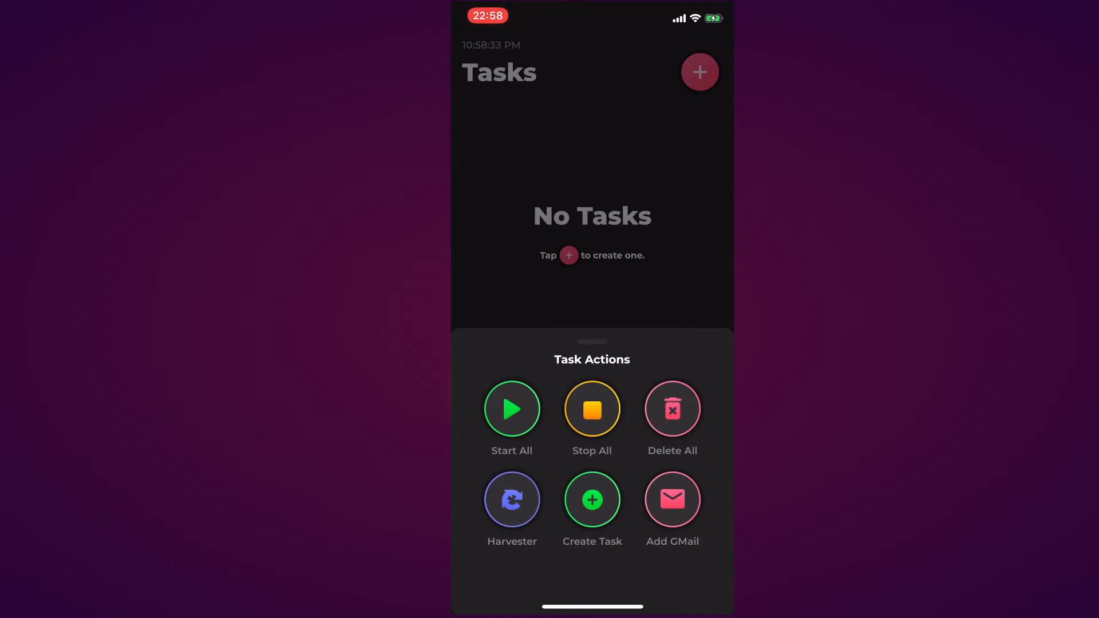
left_click(592, 500)
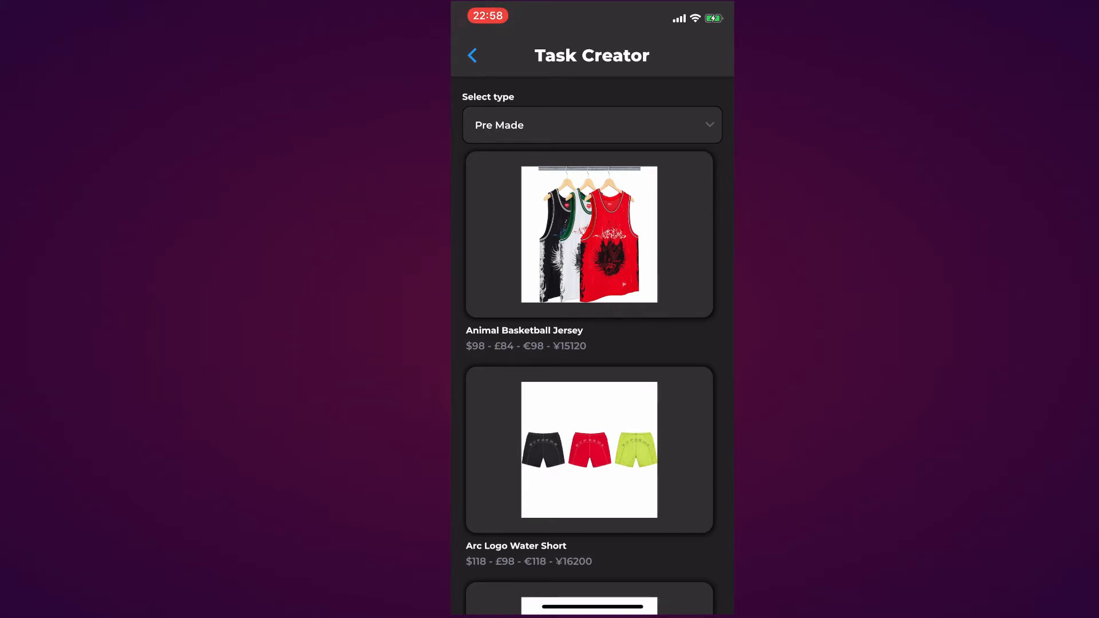
Keep the Pre Made task type and pick the Nalgene 23 Oz Bottle product
left_click(591, 124)
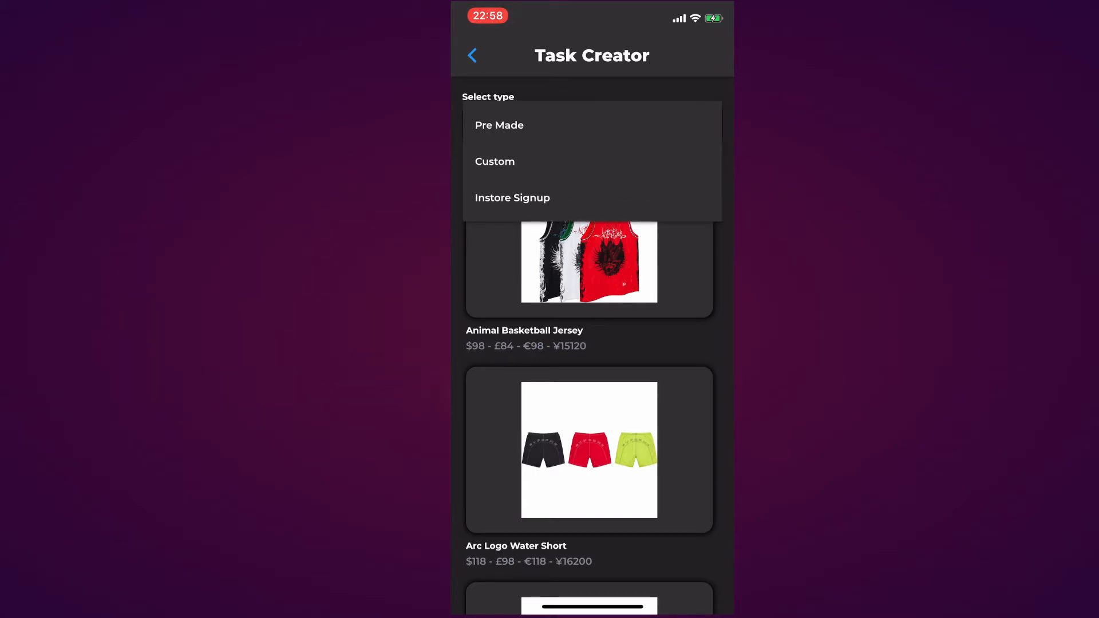
left_click(499, 125)
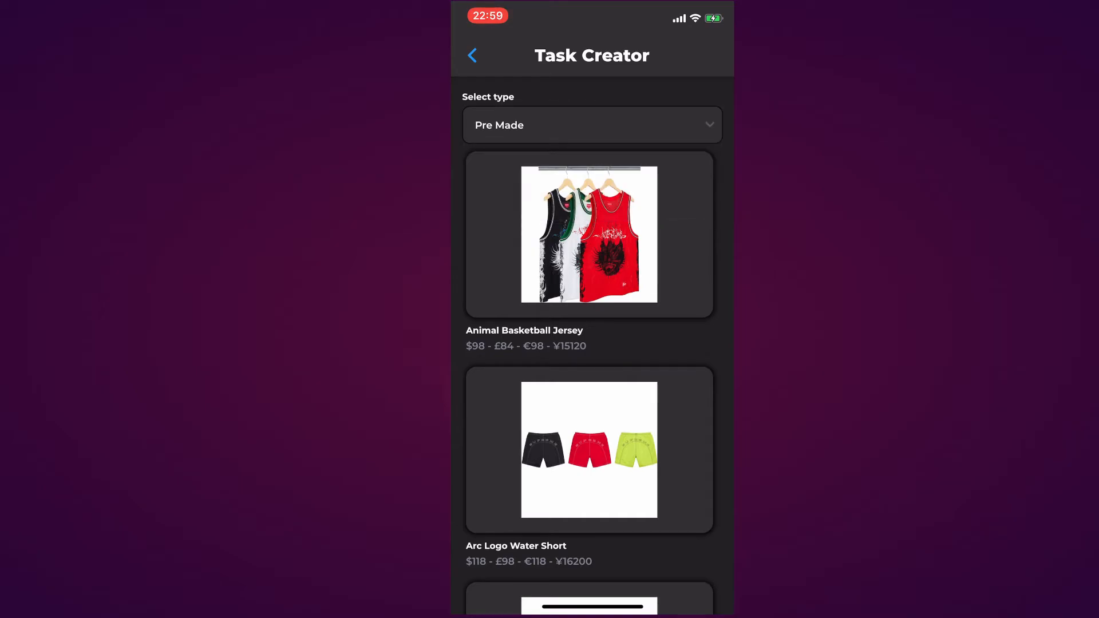
left_click(589, 235)
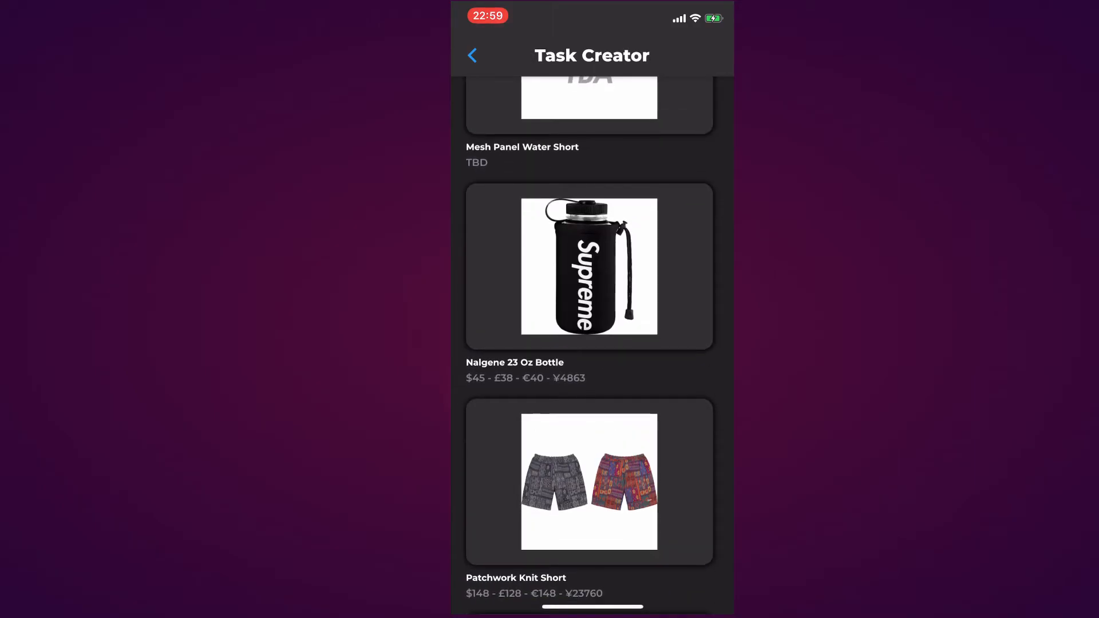
left_click(589, 267)
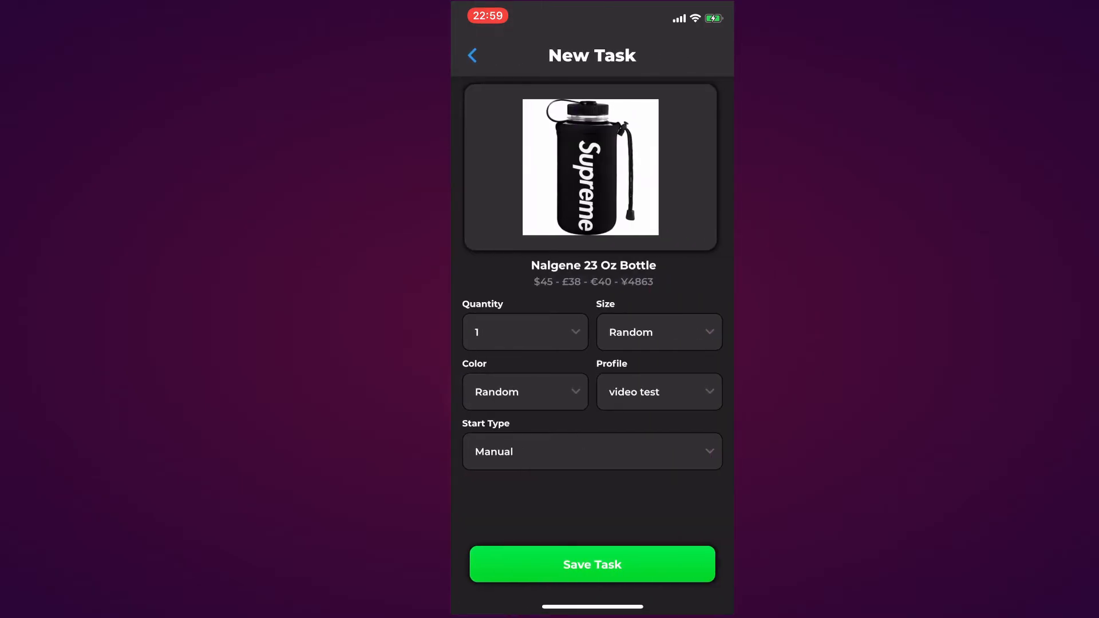
Set size N/A and colour Black, save the Nalgene bottle task and dismiss the confirmation
left_click(657, 332)
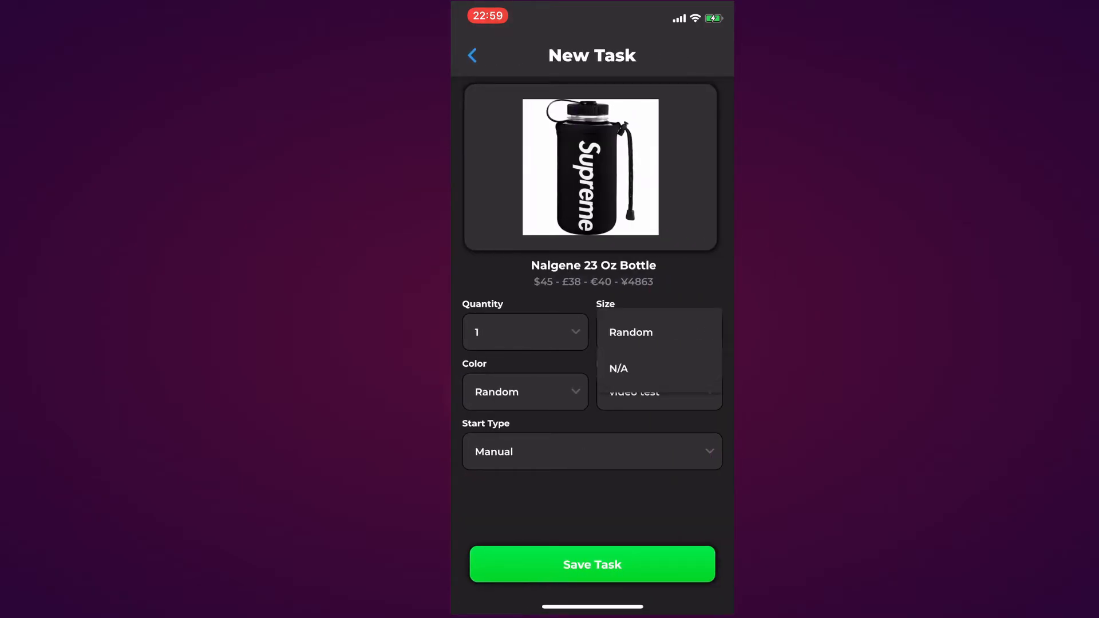
left_click(617, 368)
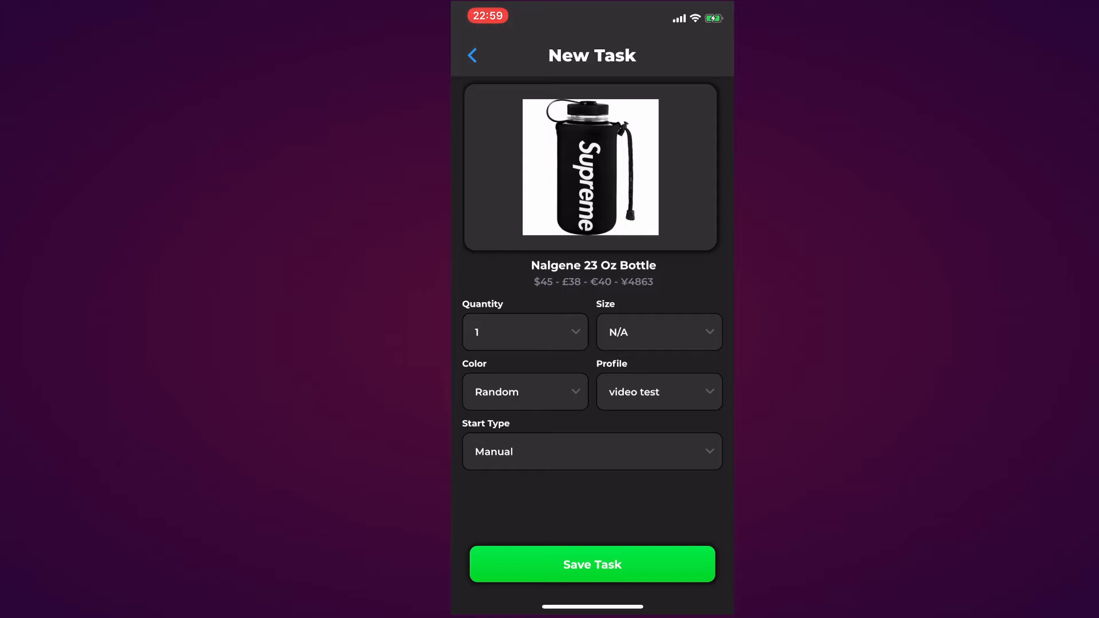
left_click(524, 391)
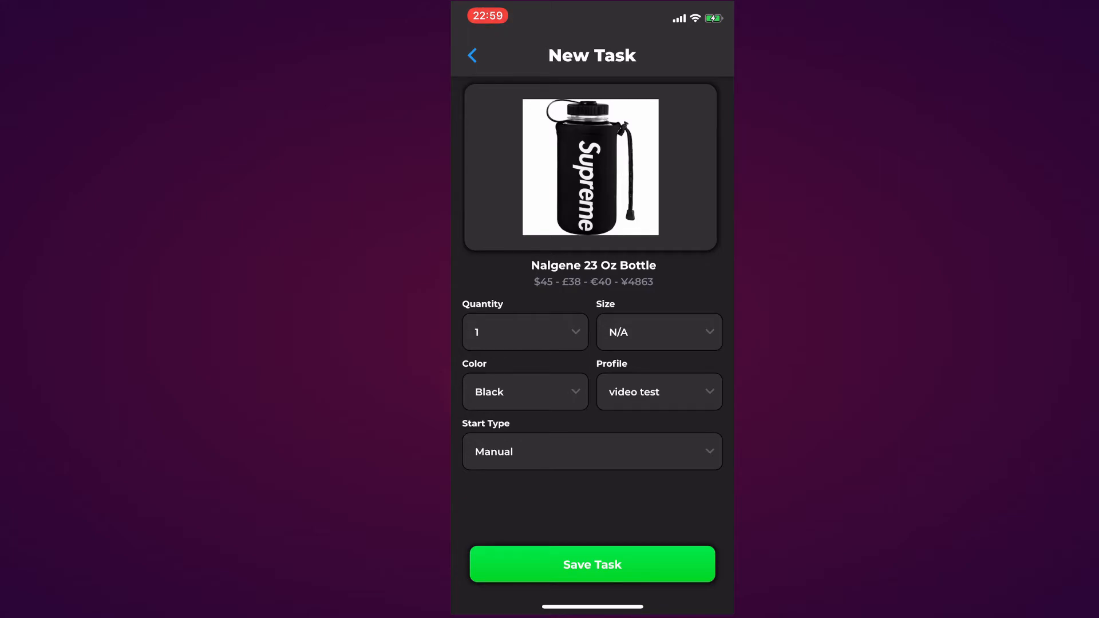
left_click(592, 565)
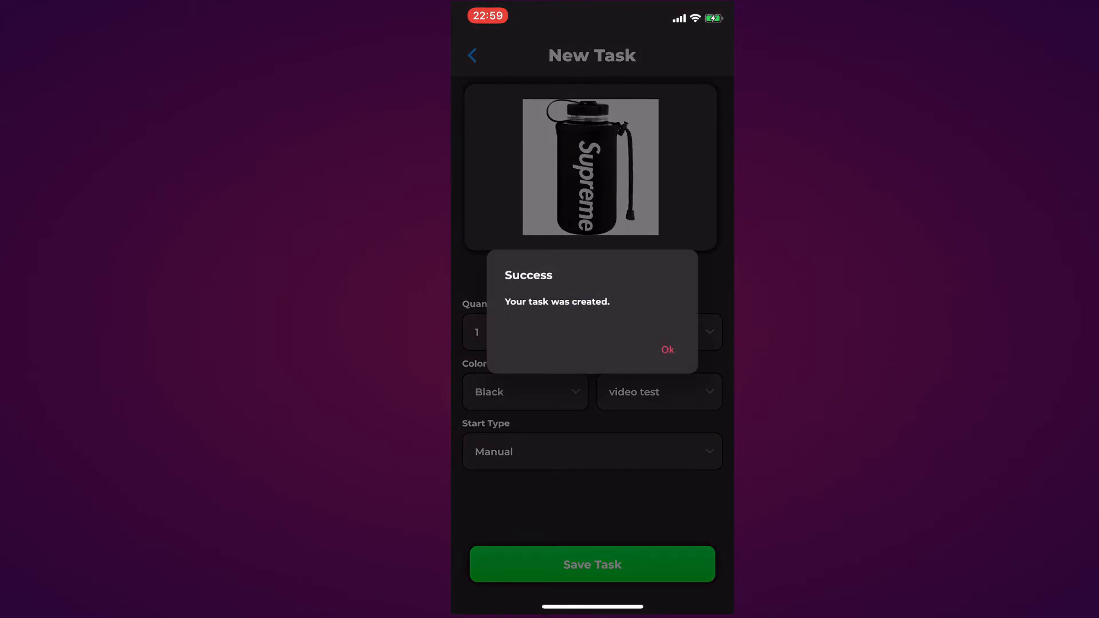
left_click(666, 349)
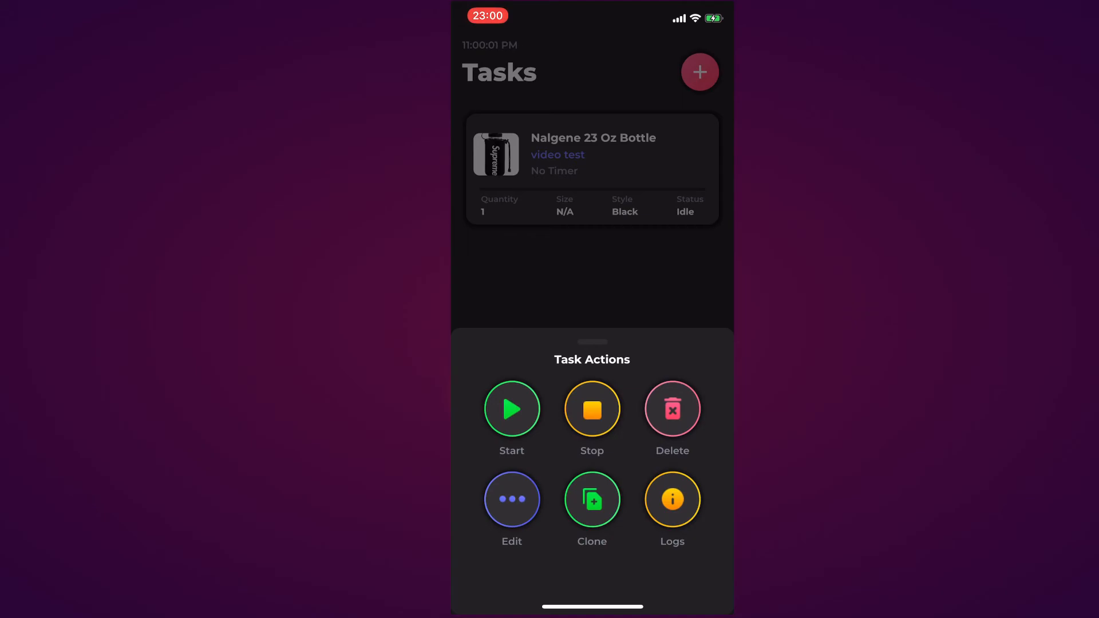
Start the Nalgene 23 Oz Bottle task from its Task Actions sheet
left_click(592, 498)
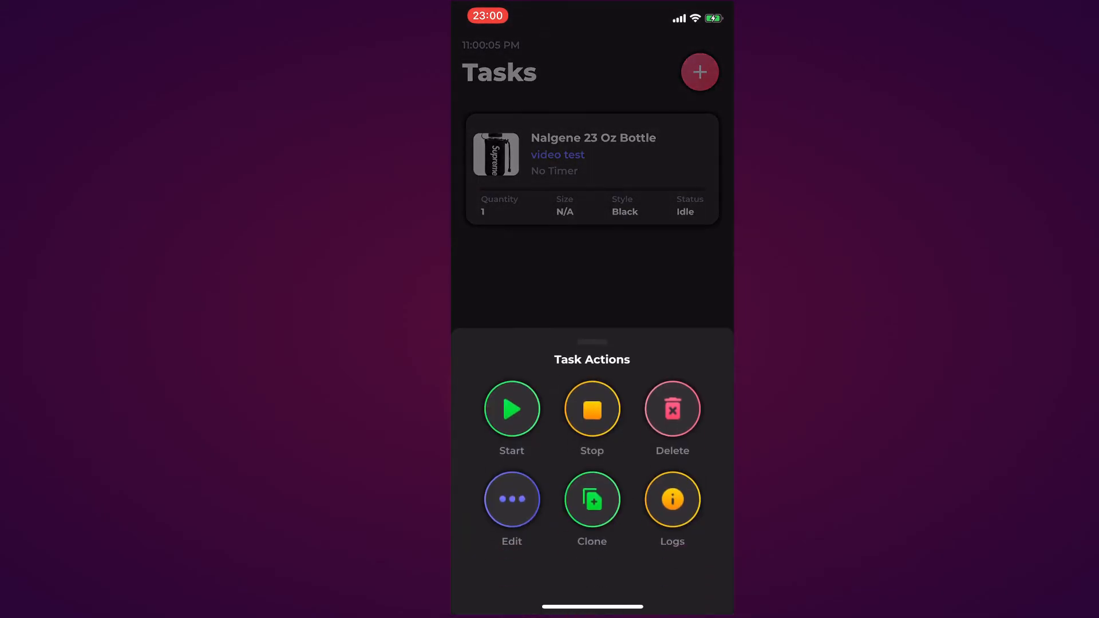
left_click(511, 498)
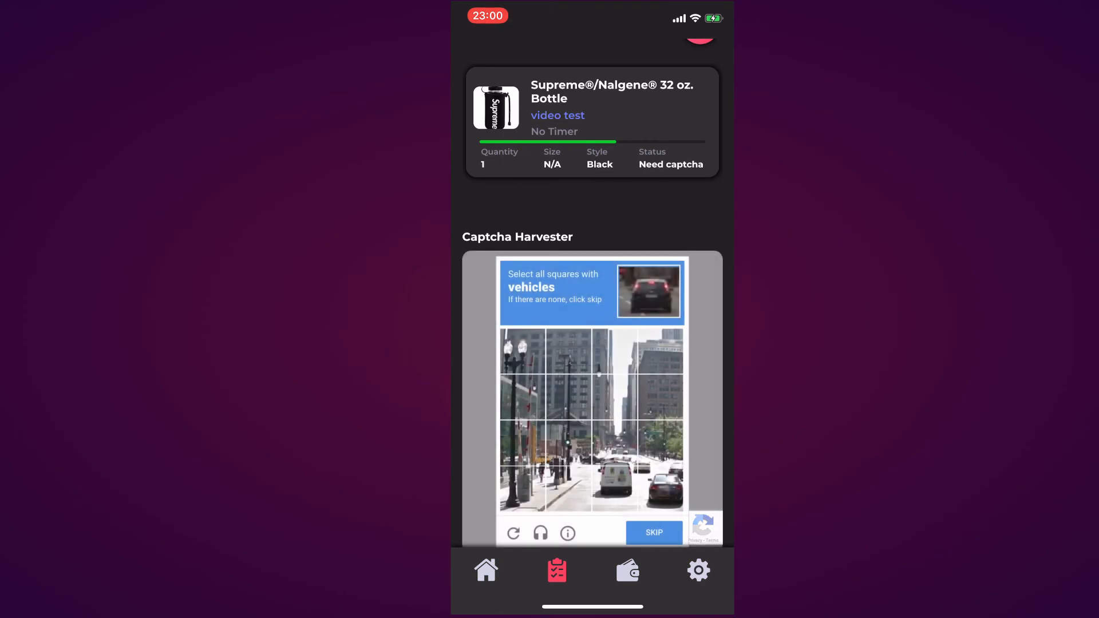
Mark the vehicle squares in the captcha and submit to reach the bicycles round
left_click(613, 449)
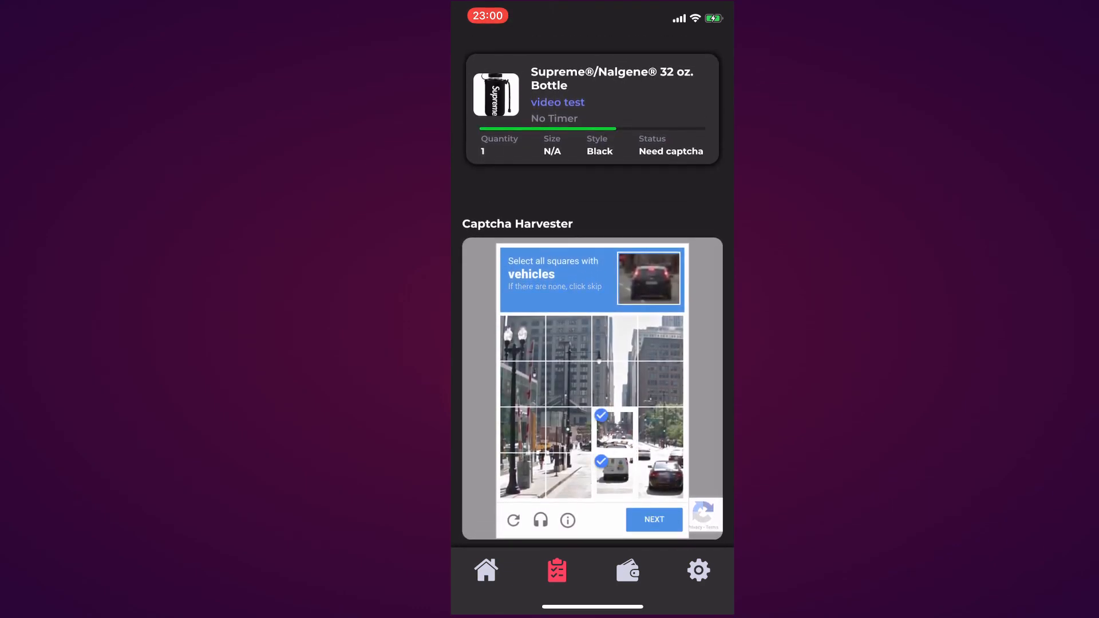
left_click(654, 519)
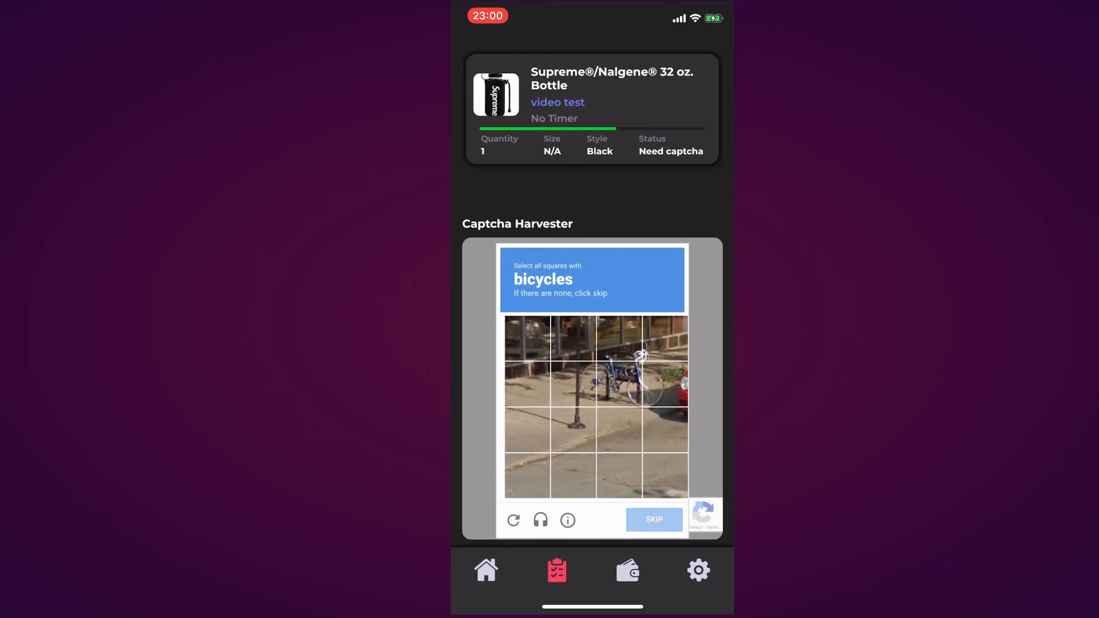